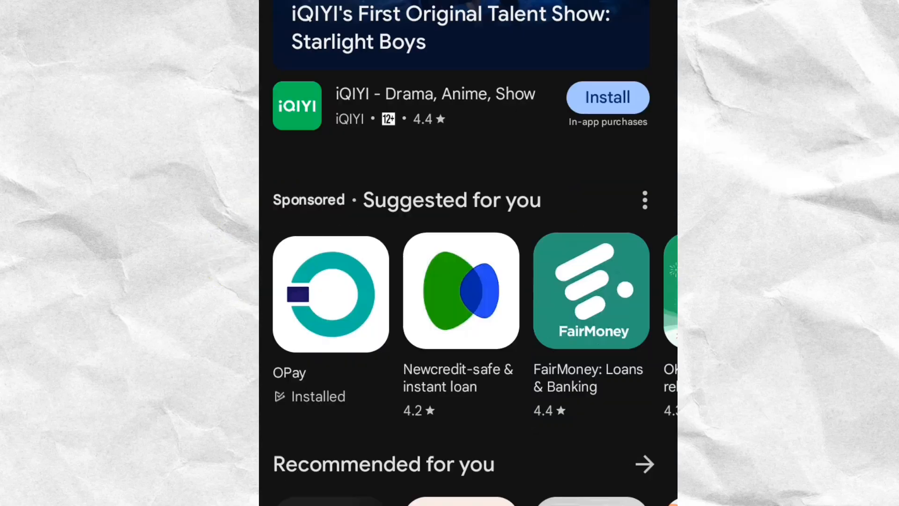
scroll("down", 3)
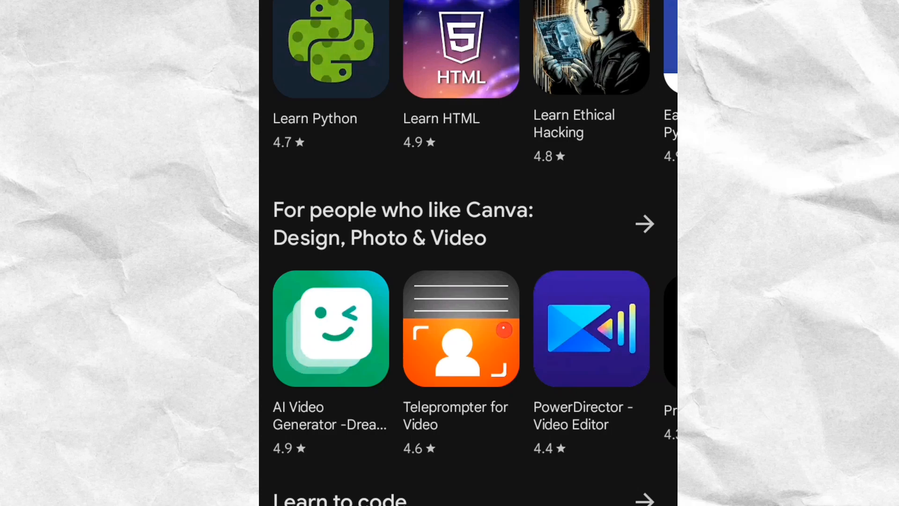
scroll("down", 3)
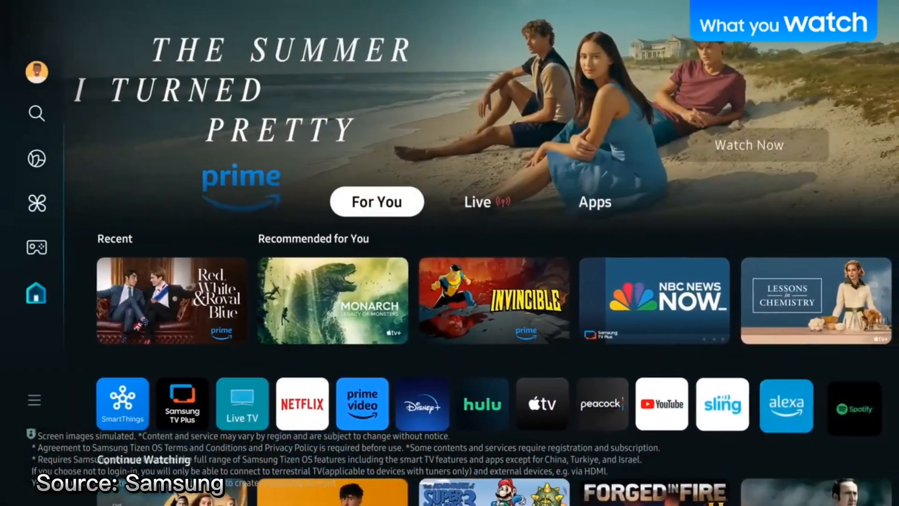
scroll("down", 3)
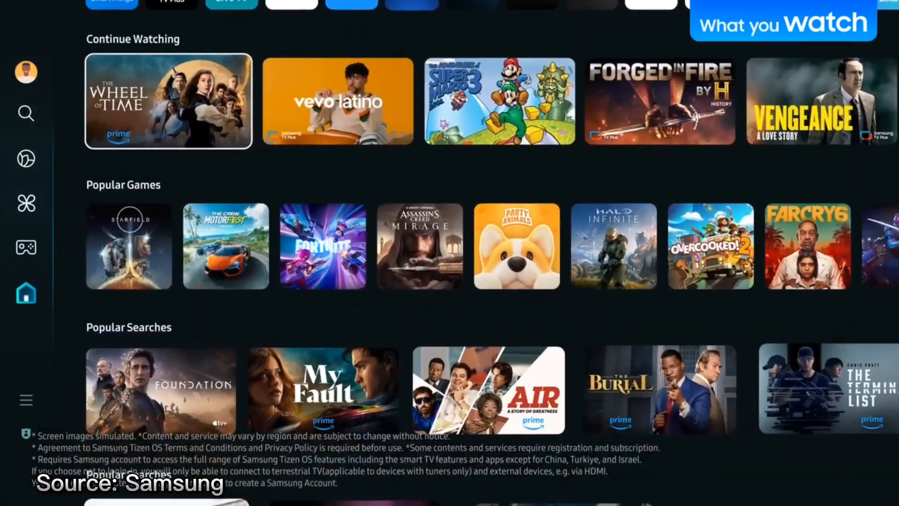